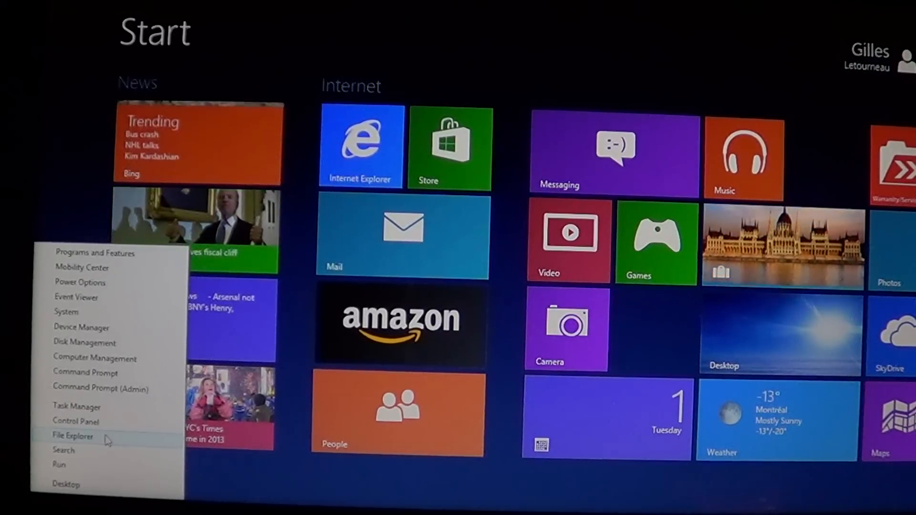
- Launch File Explorer from the Start corner's quick access menu, landing on the Computer view
click(72, 437)
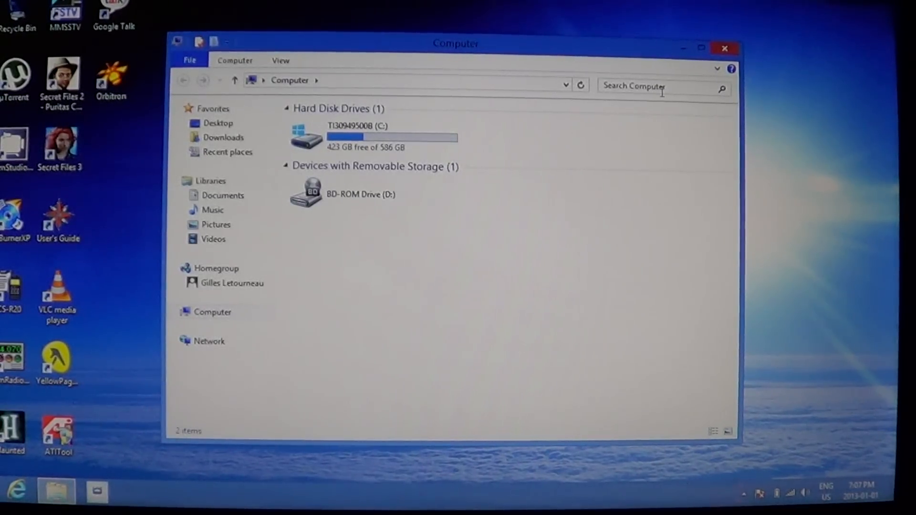
- Expand Computer to show drive C and Network to show the networked computer in the navigation pane
click(643, 87)
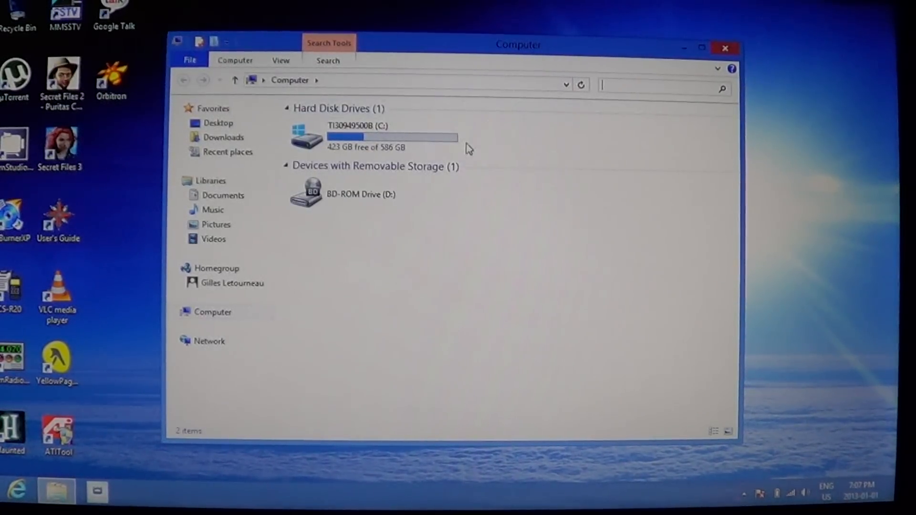
click(356, 137)
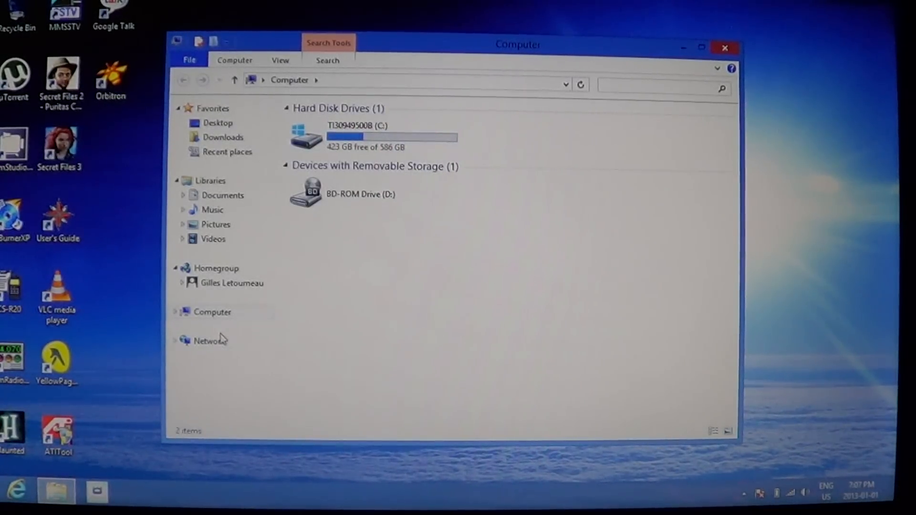
click(209, 342)
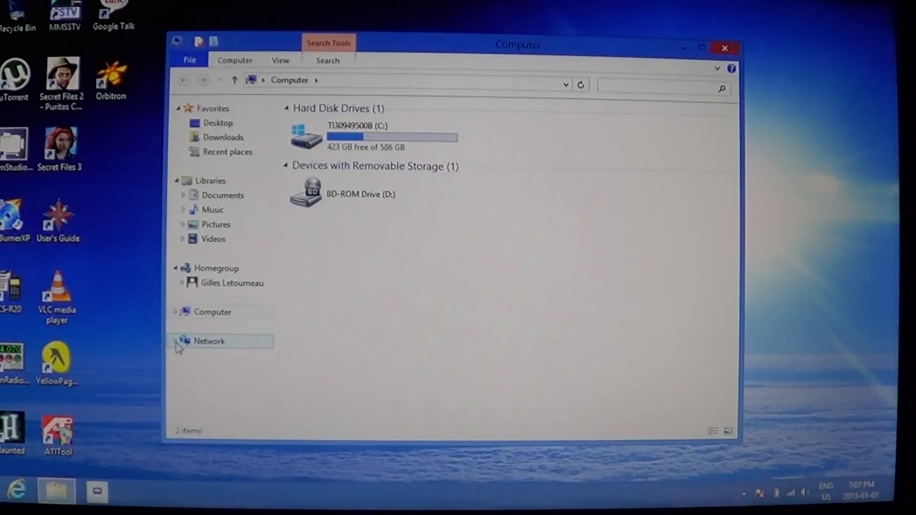
click(212, 311)
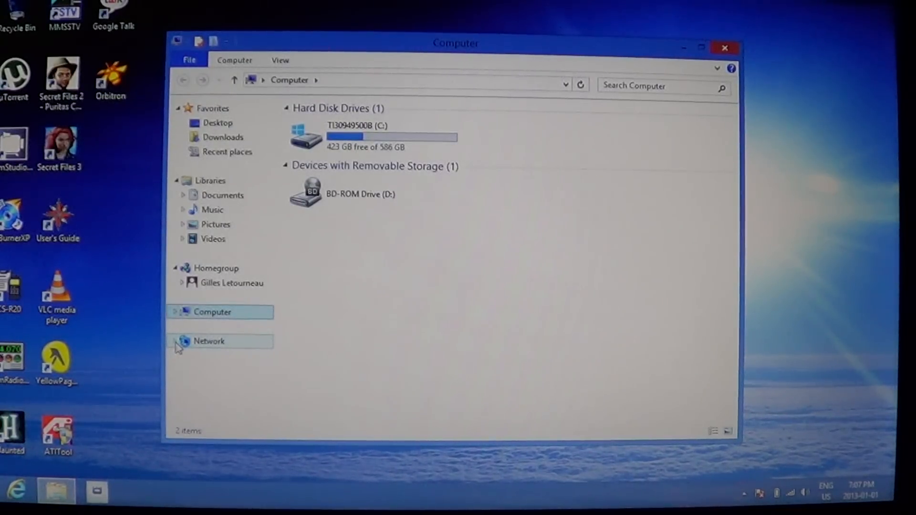
click(176, 311)
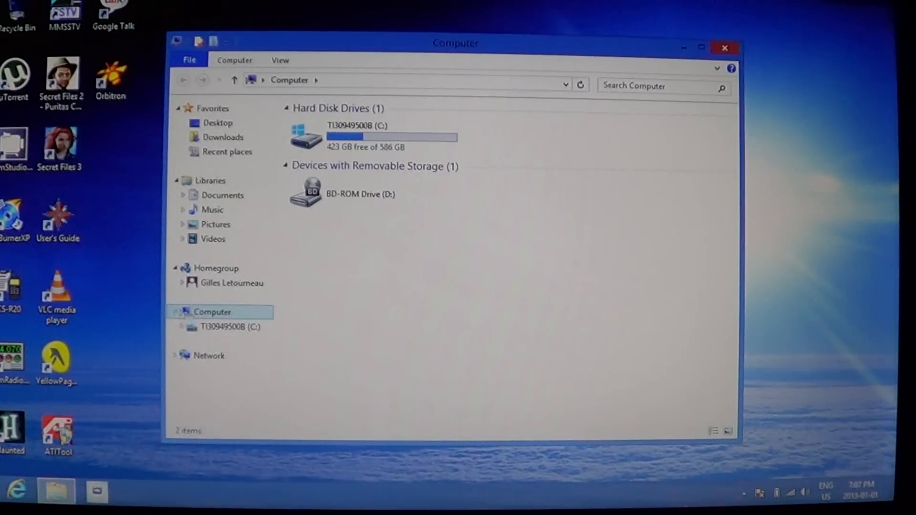
click(214, 239)
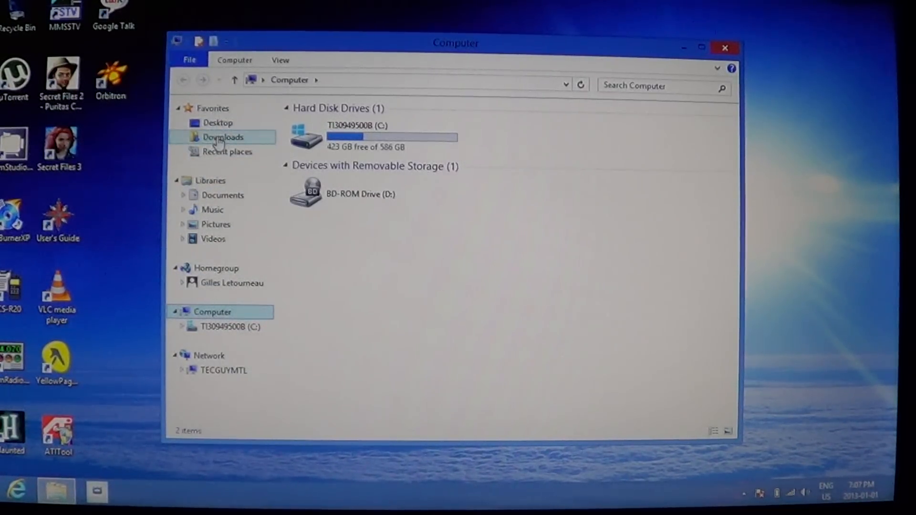
- Browse into the C: drive's Program Files folder, then return to the top of C:
click(373, 136)
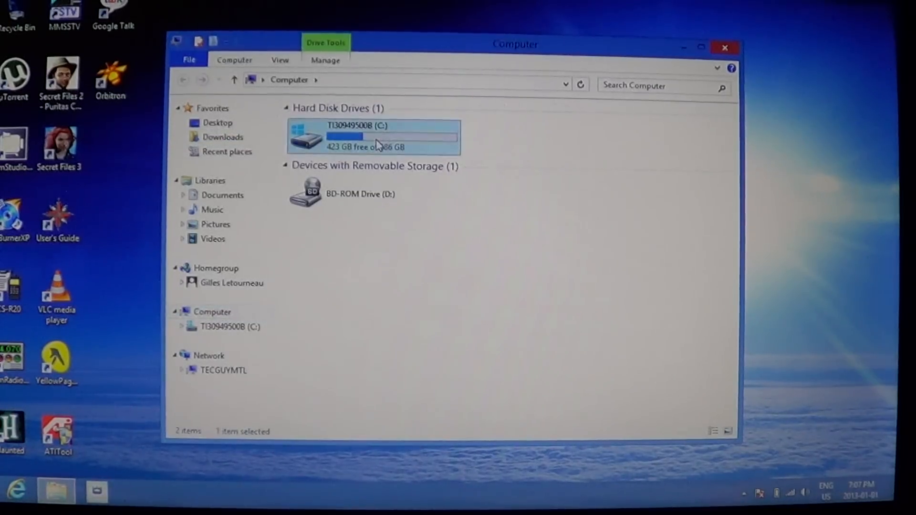
double_click(373, 136)
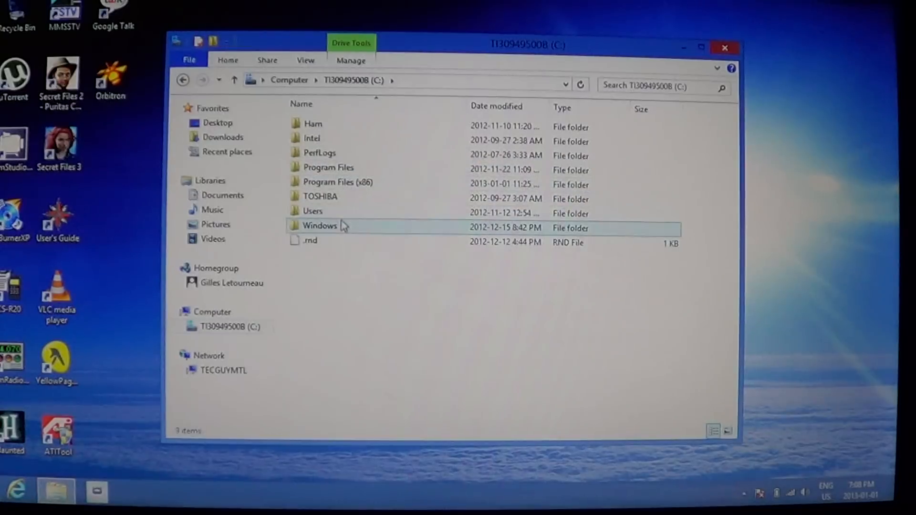
click(328, 169)
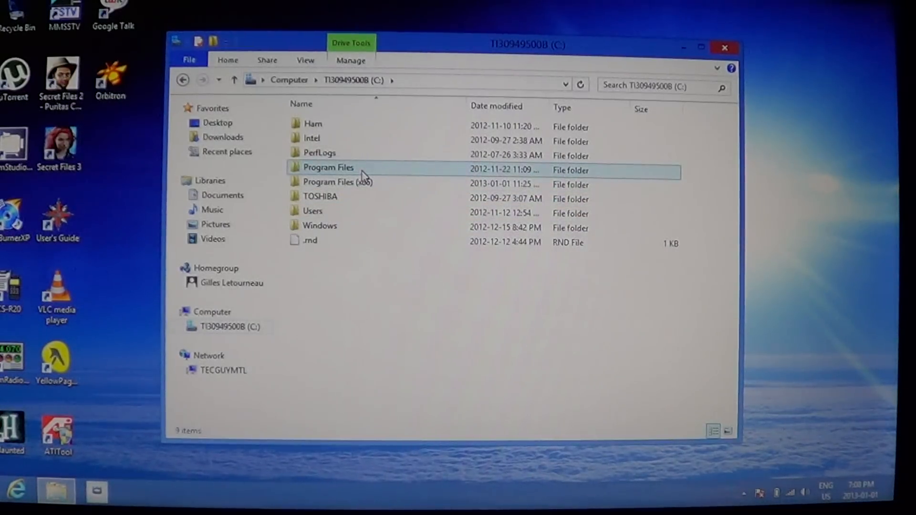
double_click(328, 168)
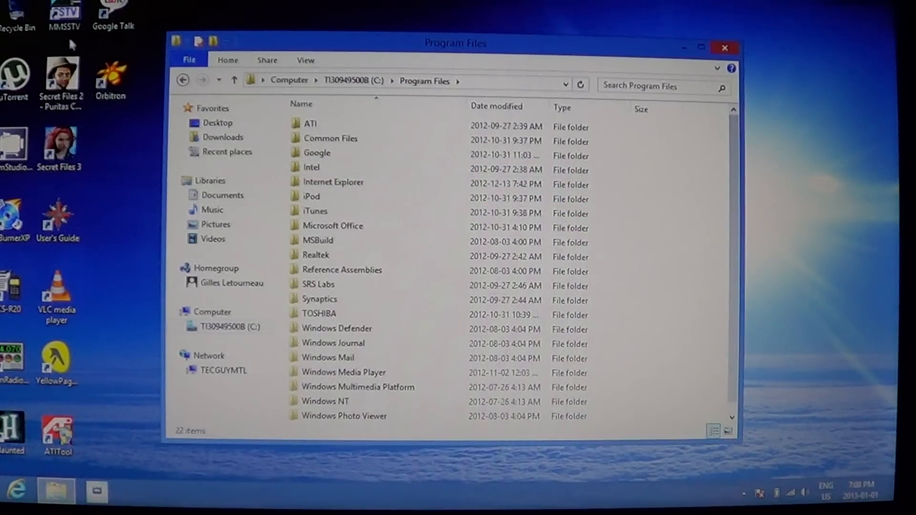
click(183, 80)
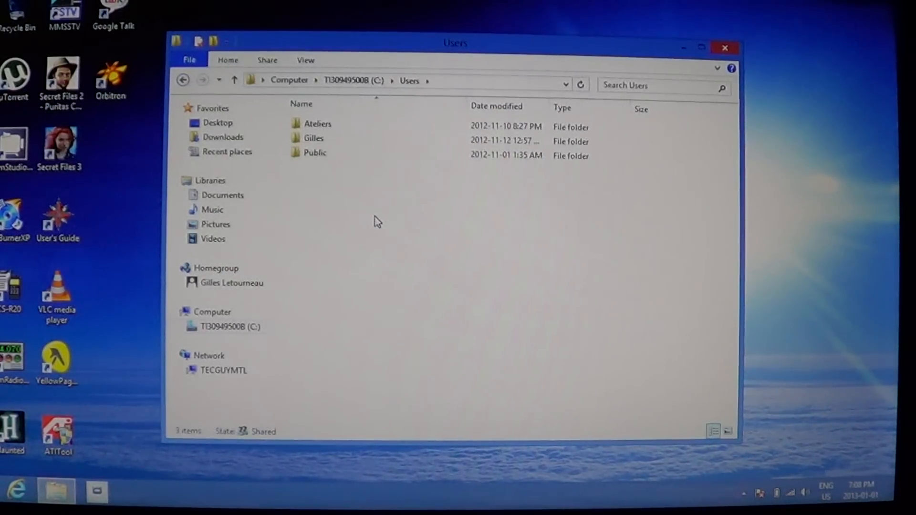
- Go into Users and enter the Gilles personal folder
click(316, 123)
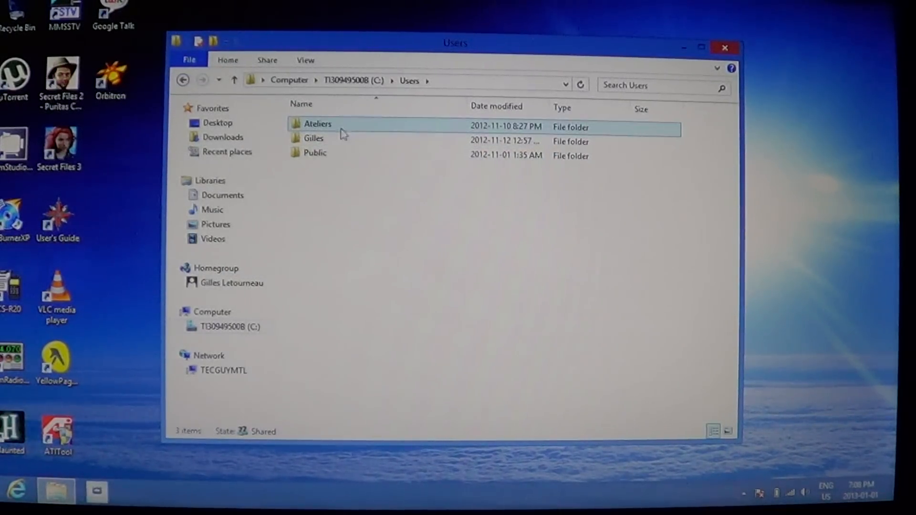
double_click(314, 137)
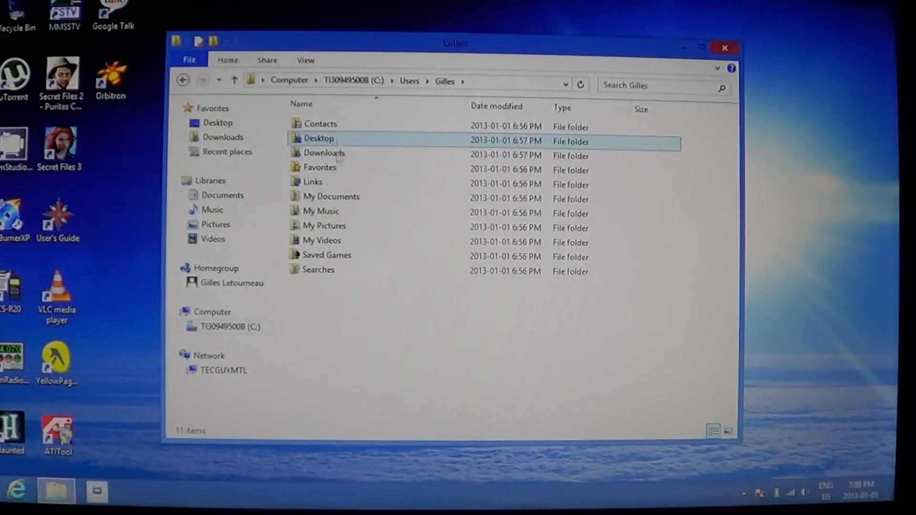
click(325, 153)
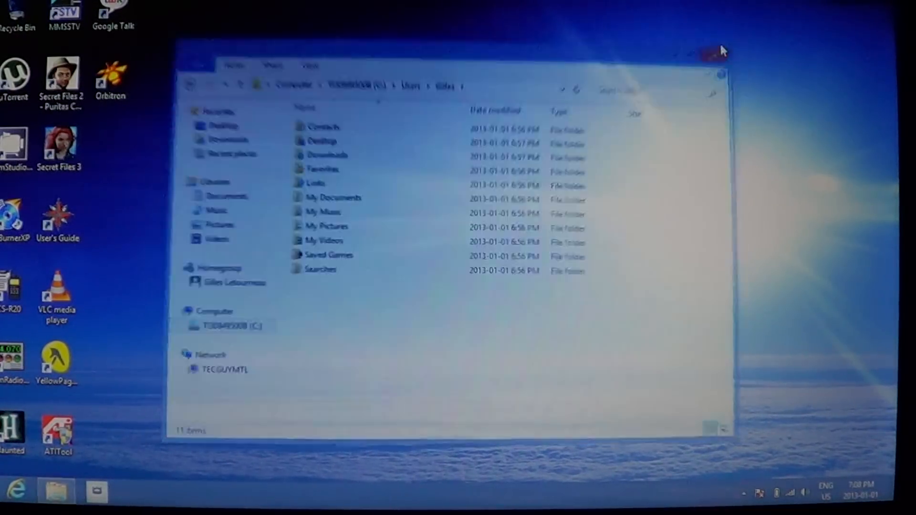
- Close the Gilles folder window and relaunch File Explorer at the Computer view from the Start corner menu
click(710, 53)
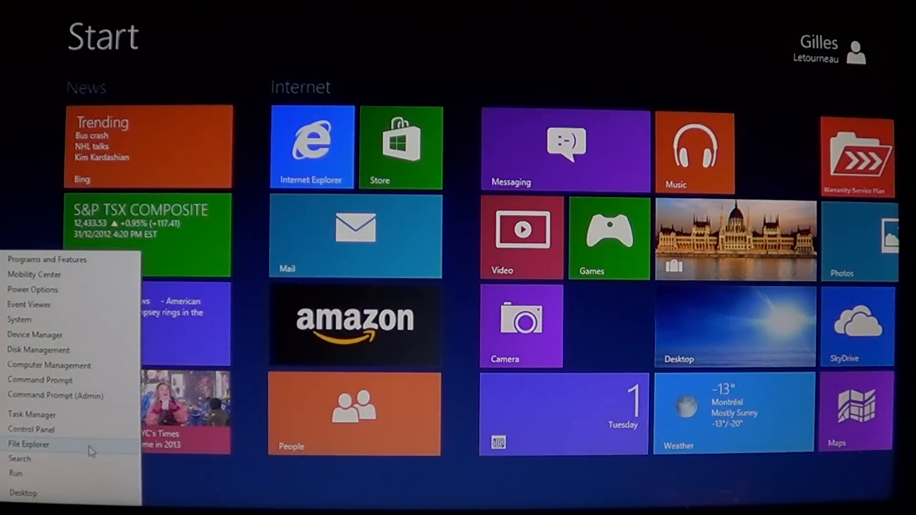
click(28, 445)
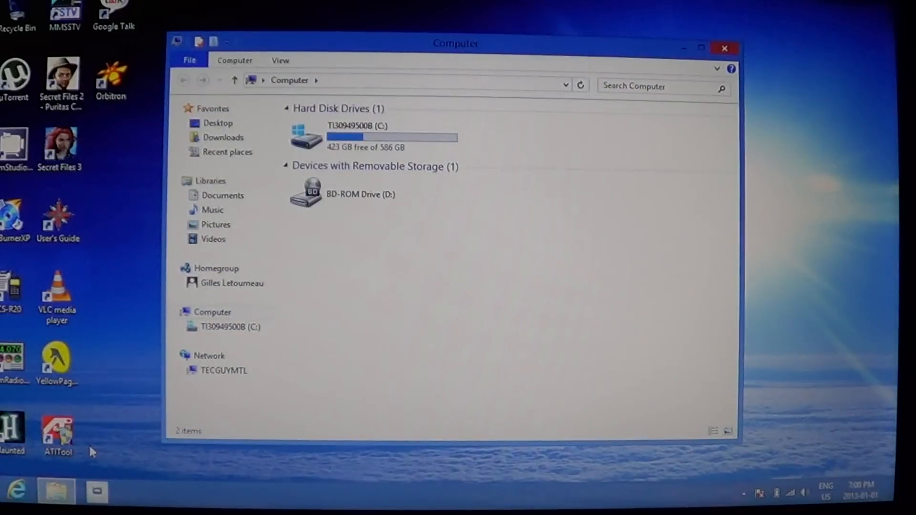